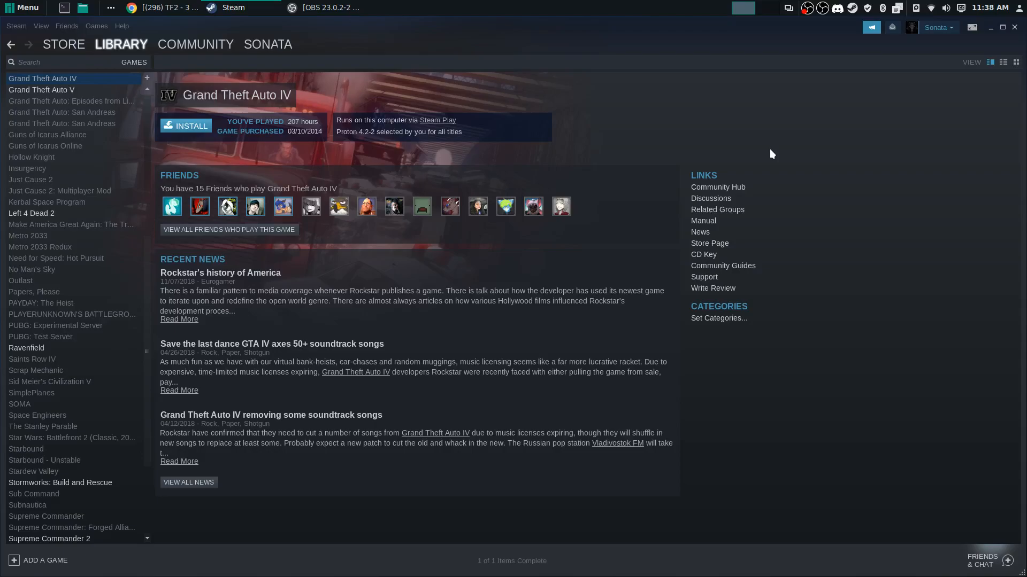
mouse_move(117, 454)
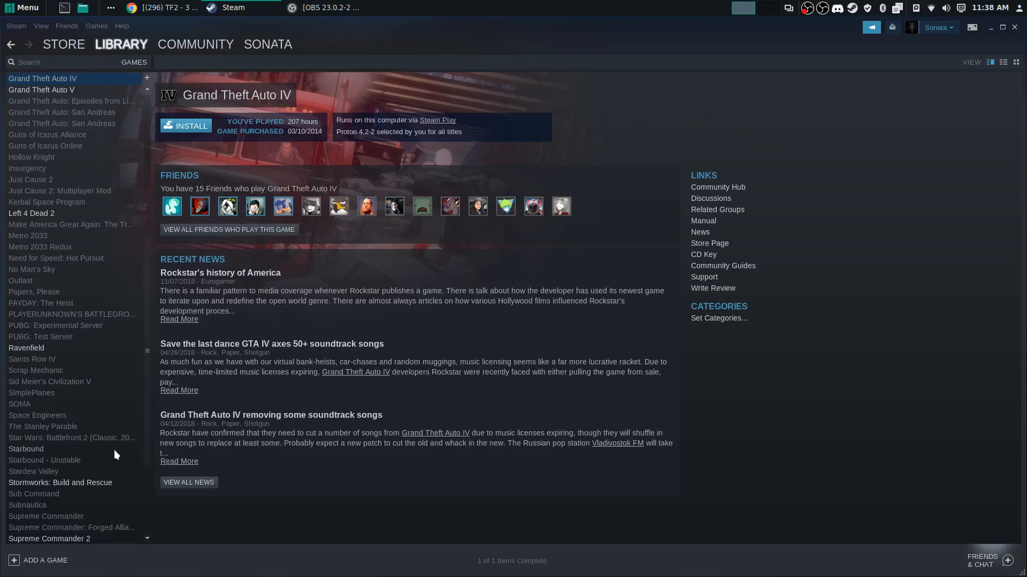
Select Stormworks: Build and Rescue in the Library sidebar
left_click(60, 482)
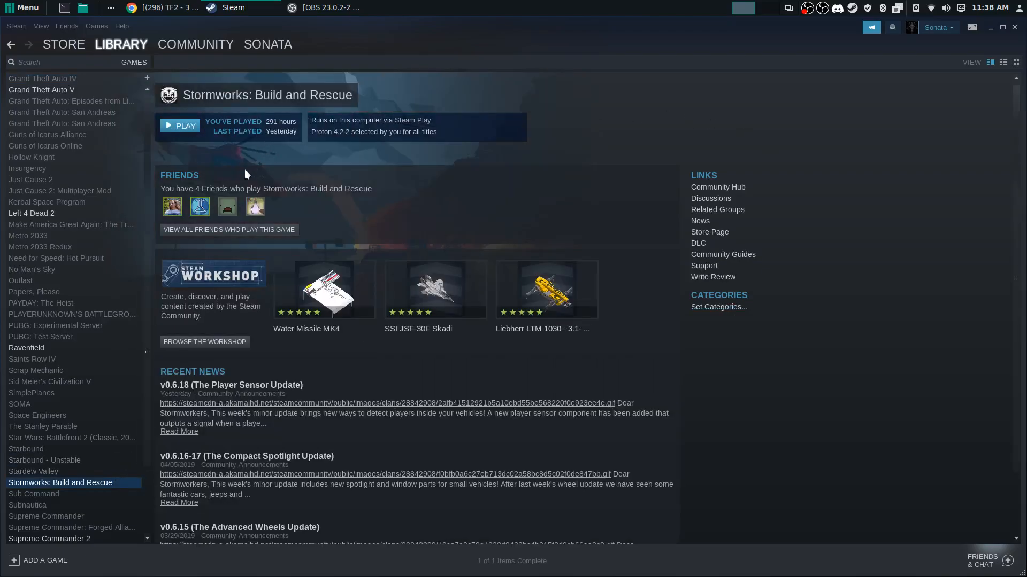
mouse_move(129, 479)
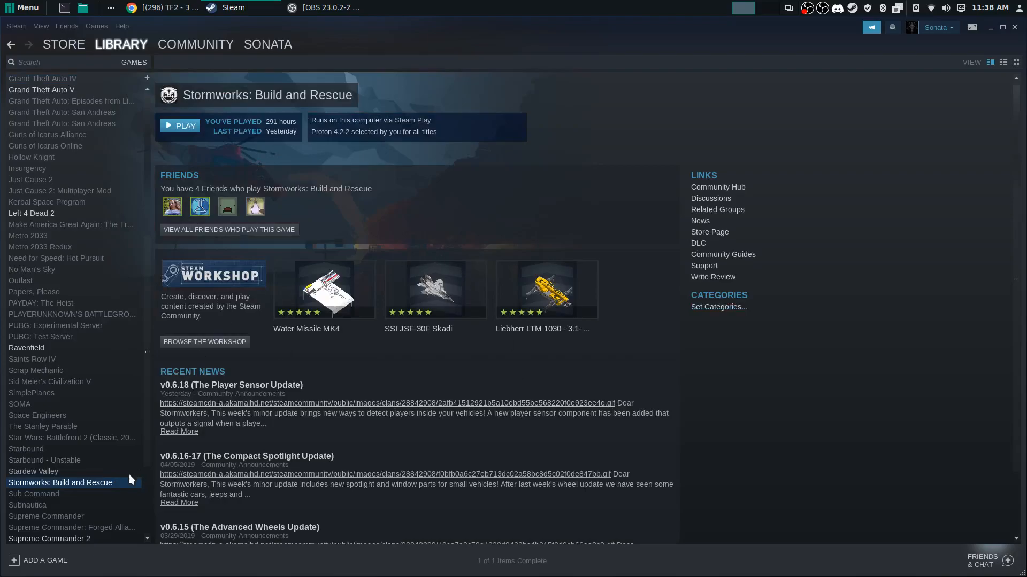
mouse_move(143, 446)
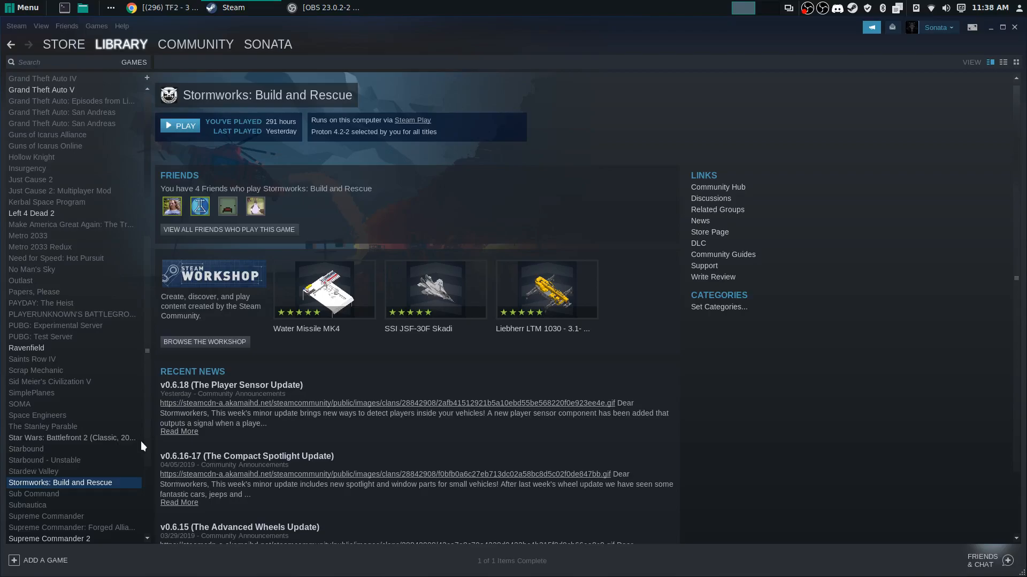
mouse_move(108, 489)
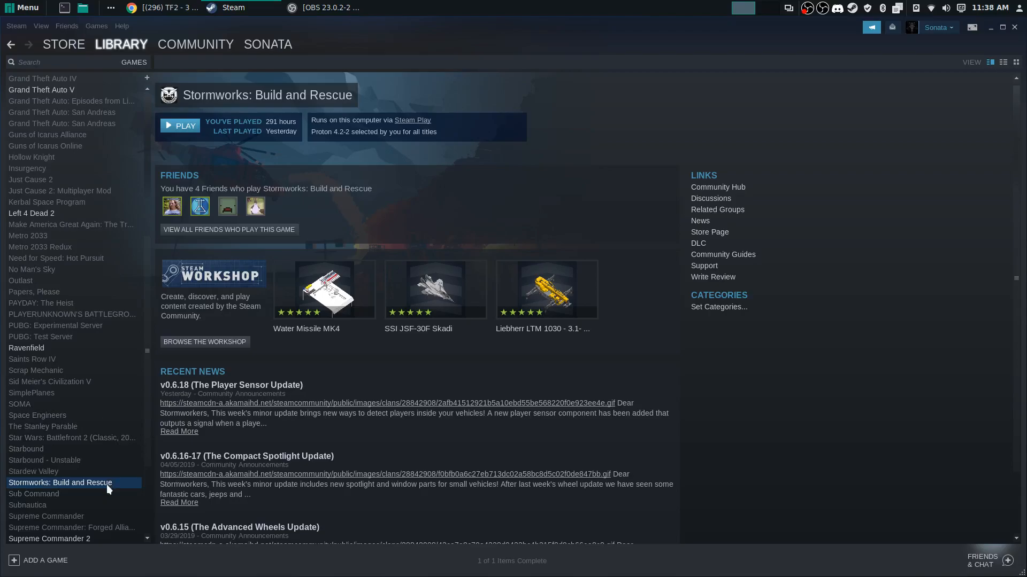
Bring up Stormworks' Properties window on its LOCAL FILES section
right_click(60, 482)
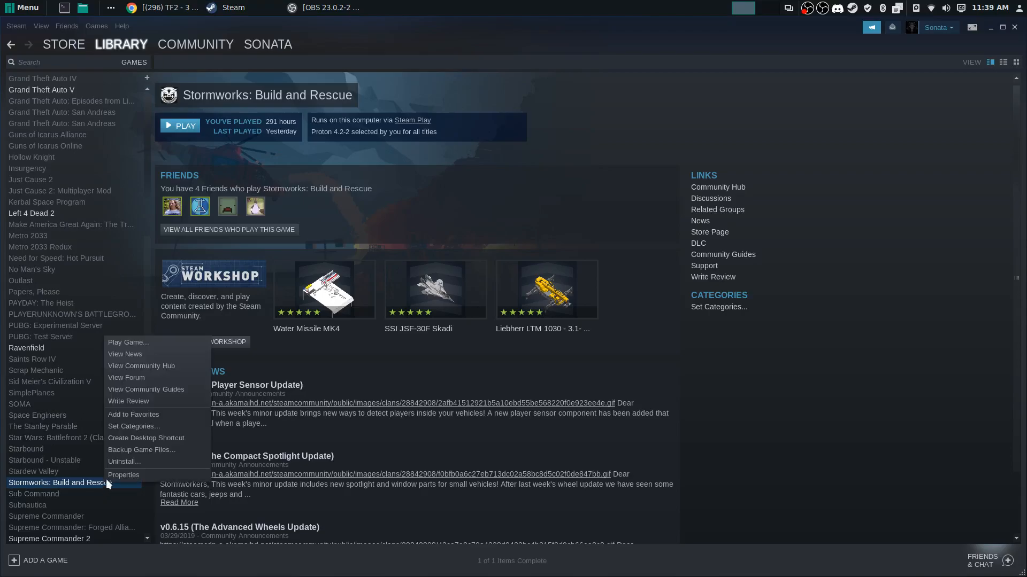
left_click(123, 475)
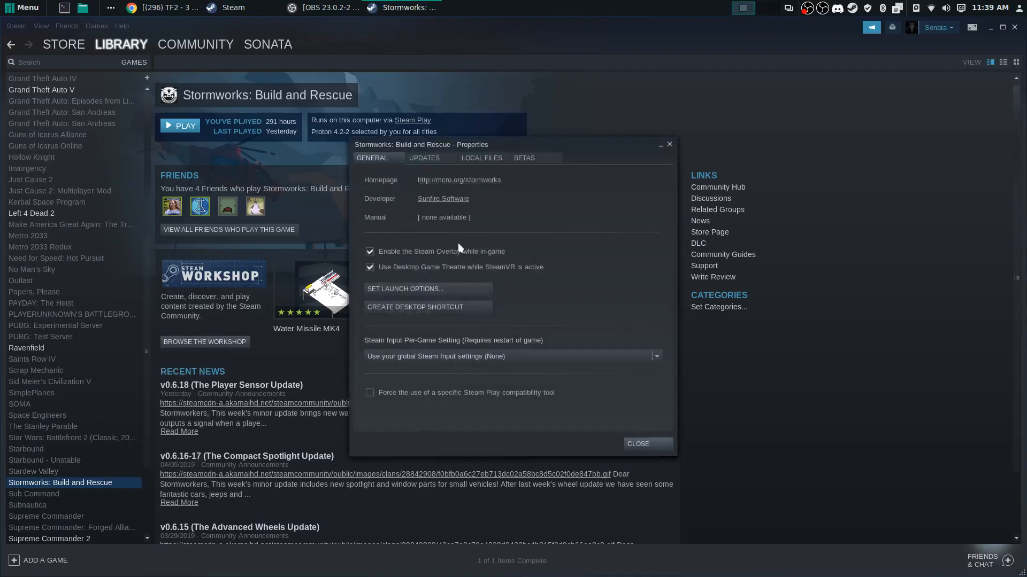
left_click(481, 159)
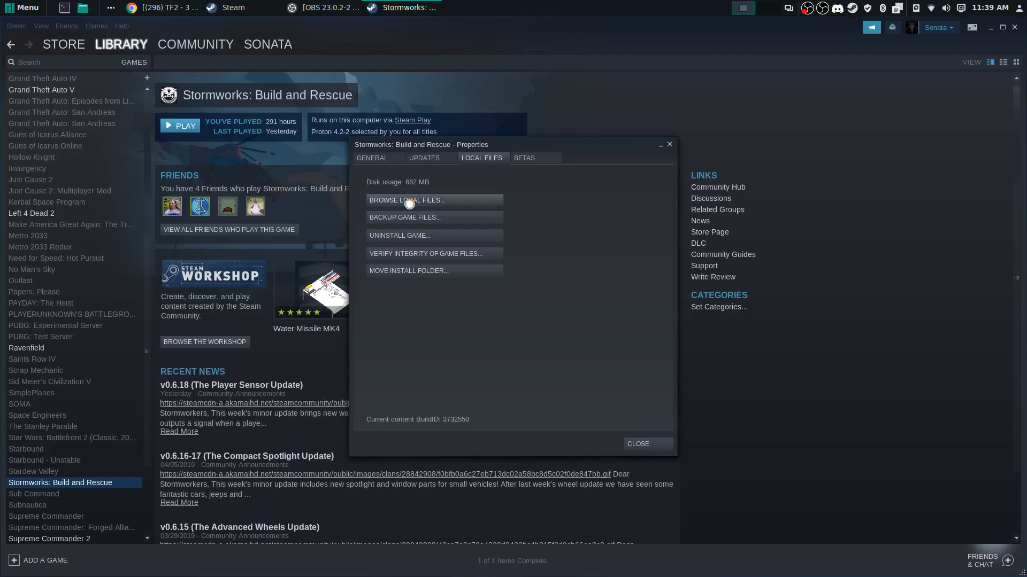
Browse the install folder and go into rom/data/tiles, scrolling to island_15.xml
left_click(406, 200)
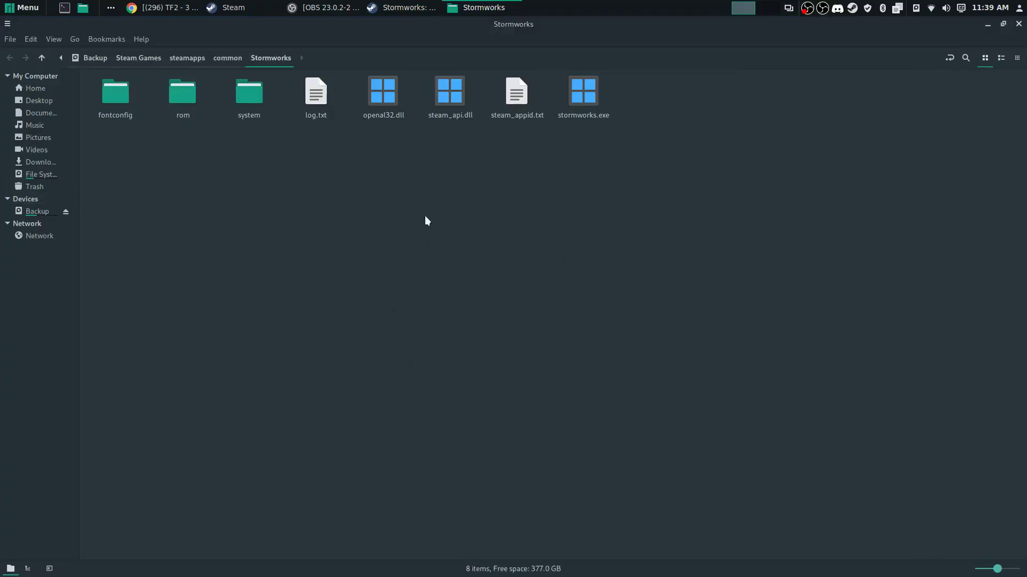
mouse_move(221, 466)
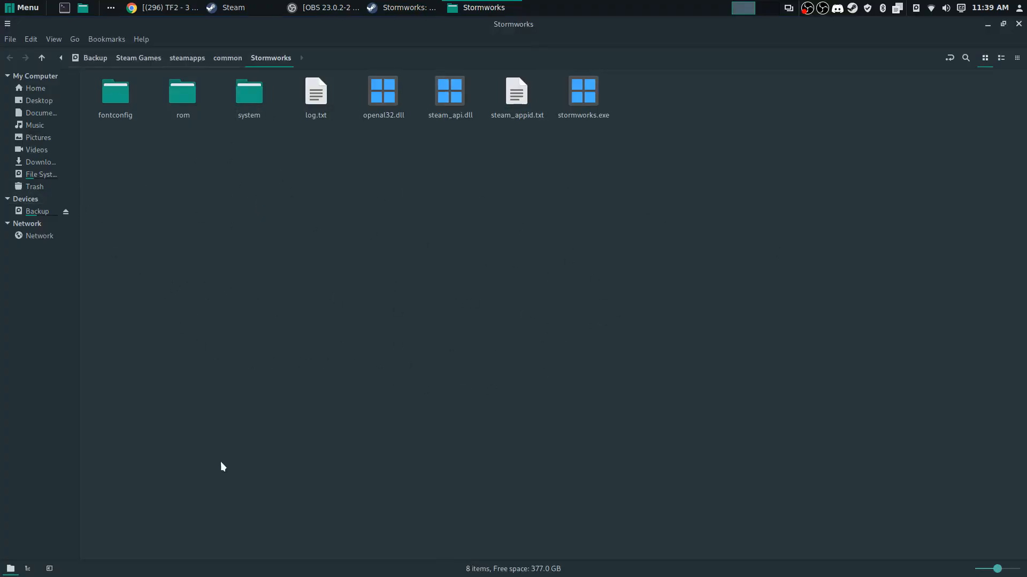
left_click(183, 92)
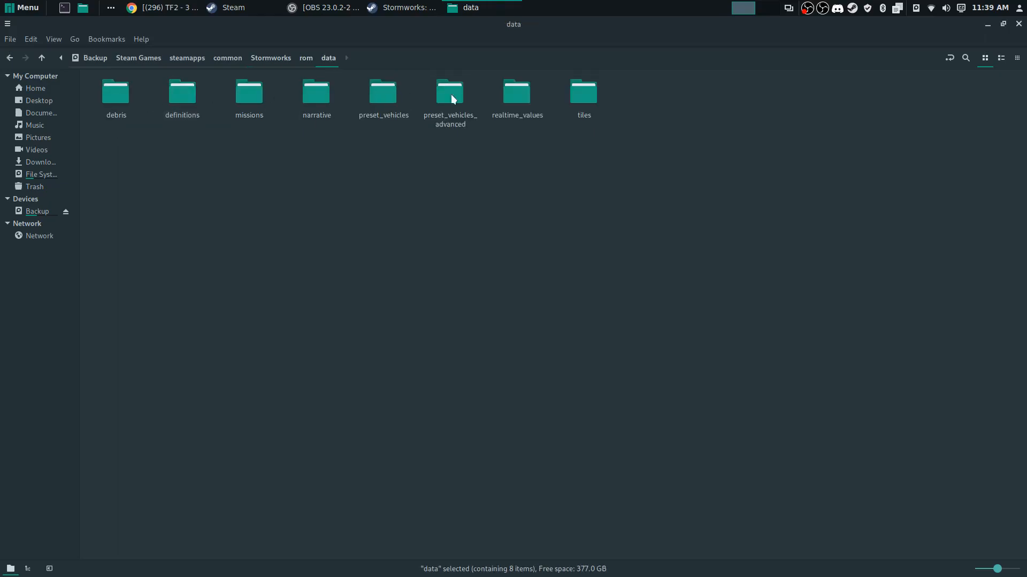
double_click(581, 92)
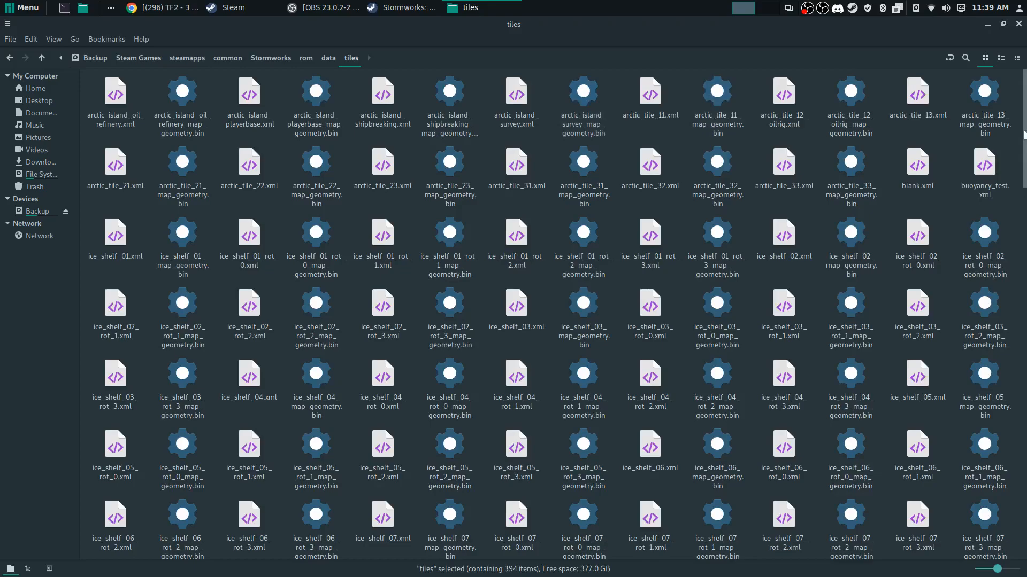
scroll("down", 3)
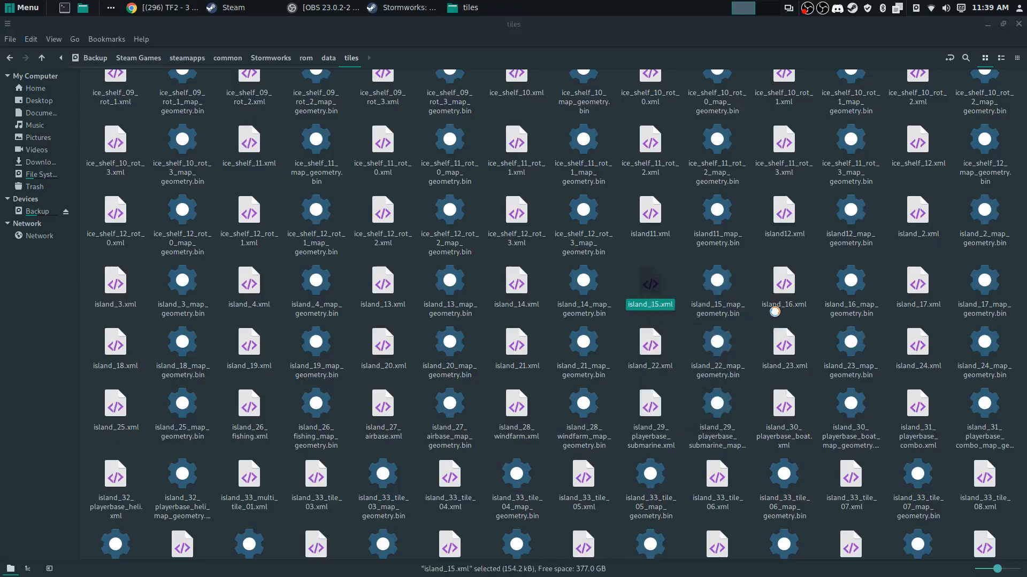
Load island_15.xml in Xed and bring the <edit_areas> section with edit1 into view
double_click(650, 286)
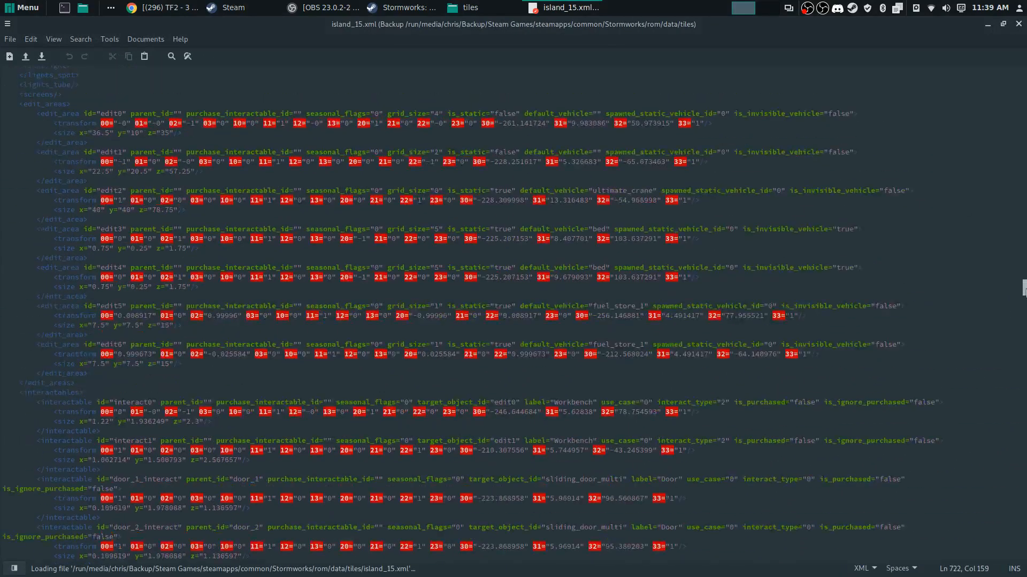
scroll("down", 3)
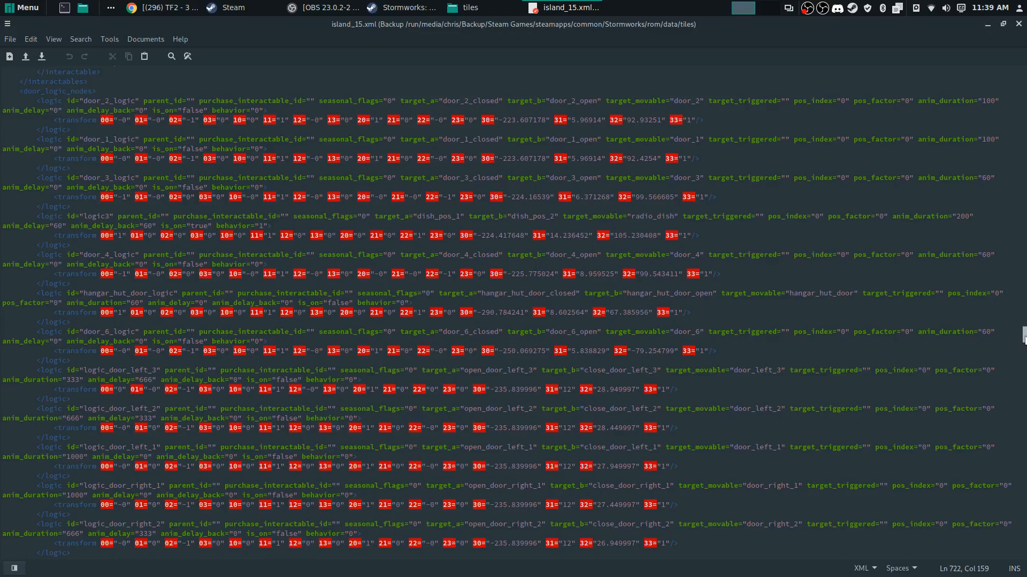
scroll("up", 3)
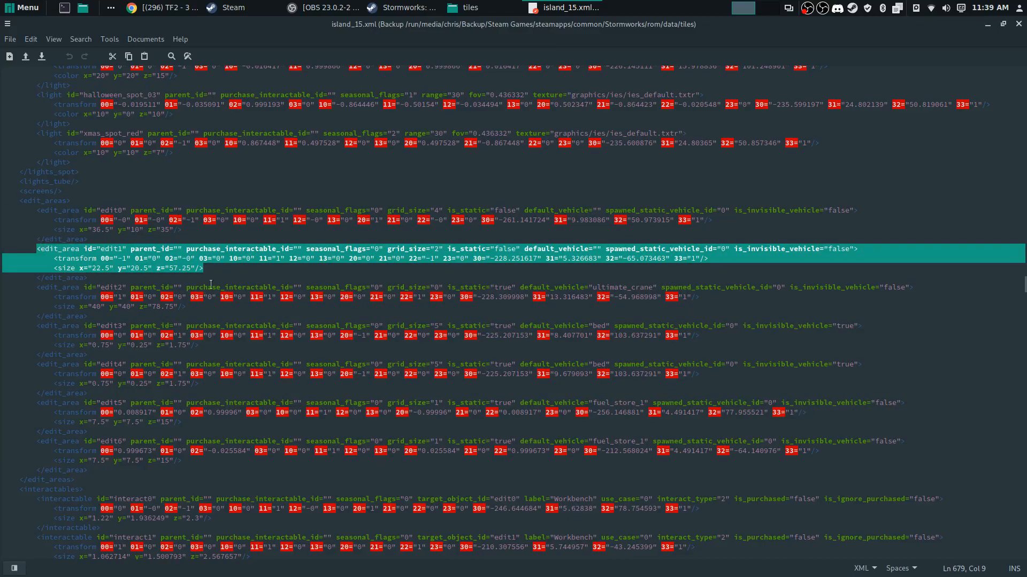
Change edit1's size to x 50, y 50, z 150 and its grid_size to 0
left_click(191, 272)
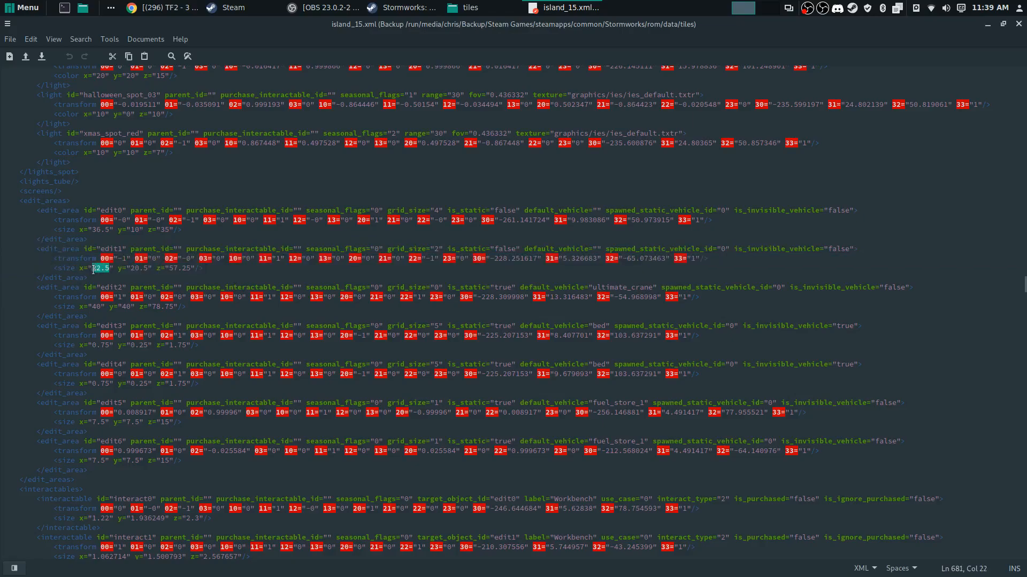
type("50")
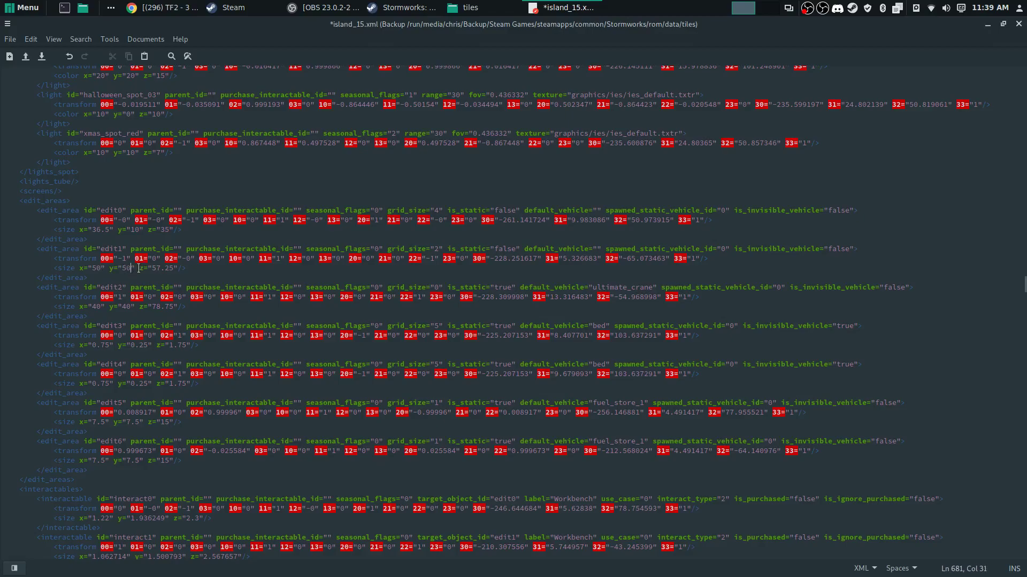
double_click(164, 268)
type("150")
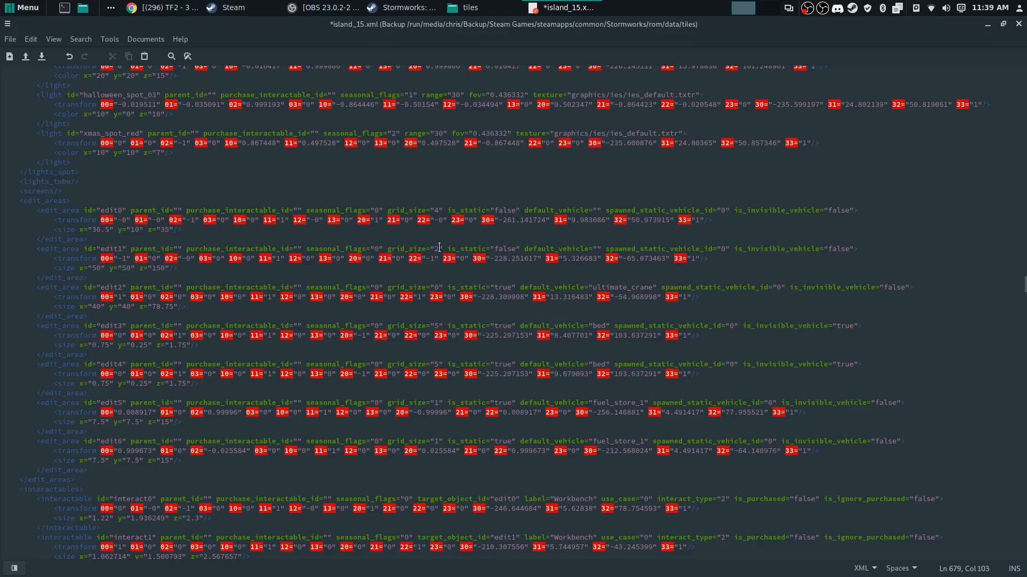
double_click(413, 249)
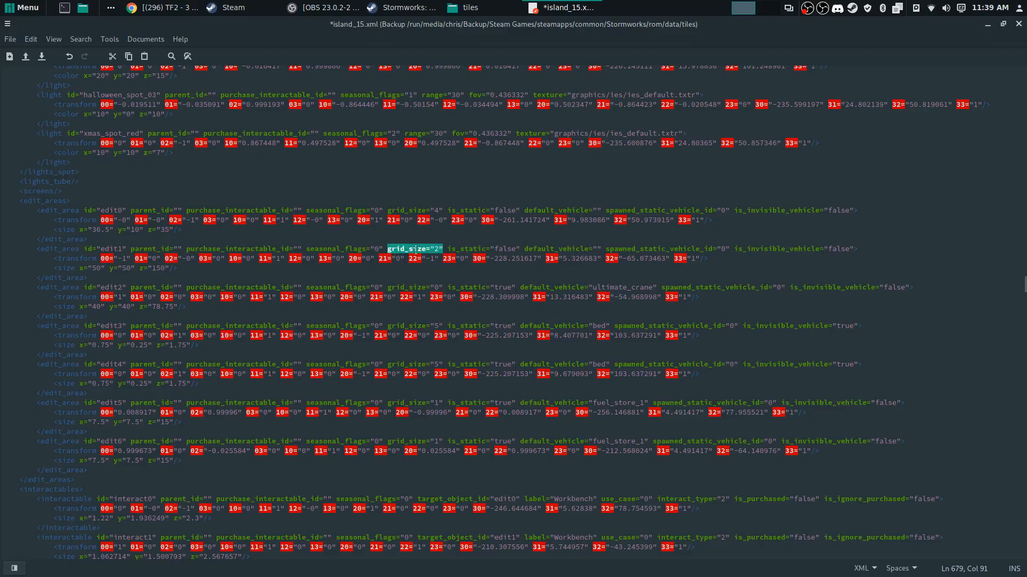
type("0")
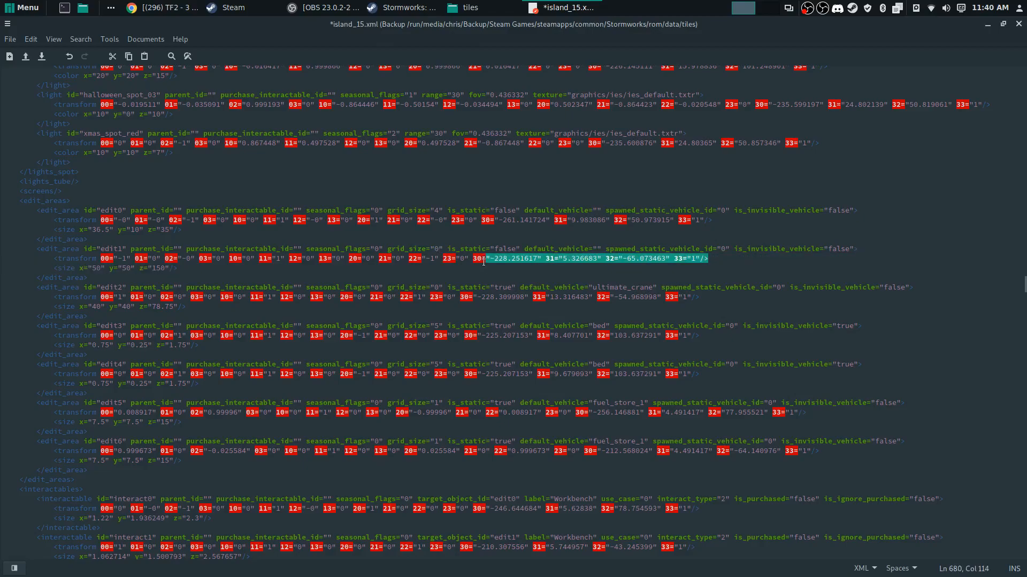
mouse_move(567, 263)
type("2")
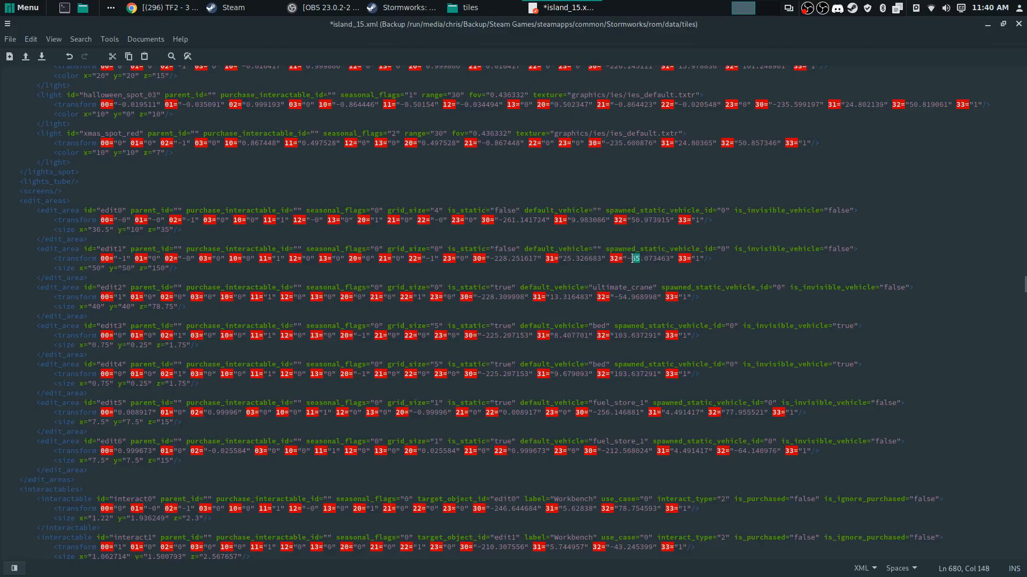
Shift edit1's transform so 31 is 25.326683 and 32 is -100.073463
type("-100")
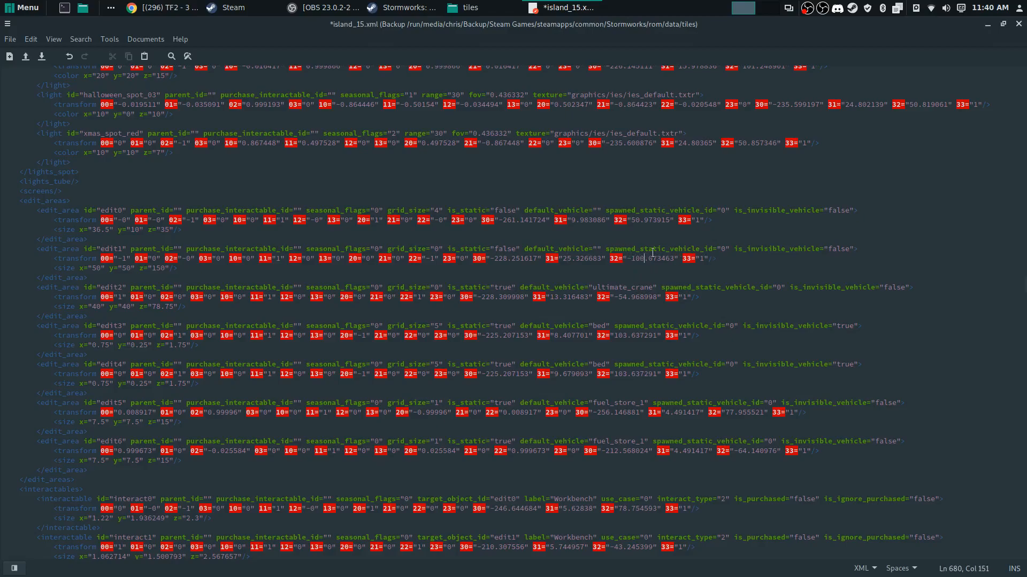